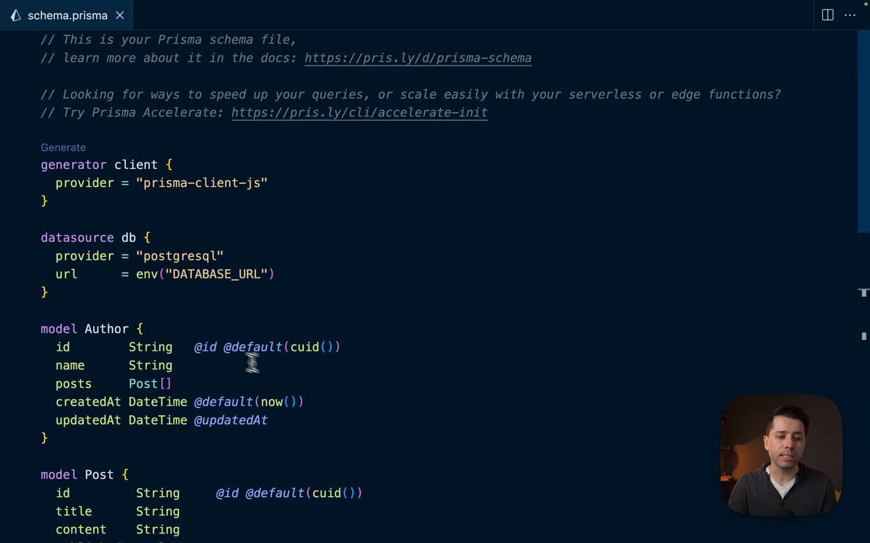
Step: Start a new Prisma Data Platform project named 'Relational Joins'
{"action": "scroll", "scroll_direction": "down", "scroll_amount": 3}
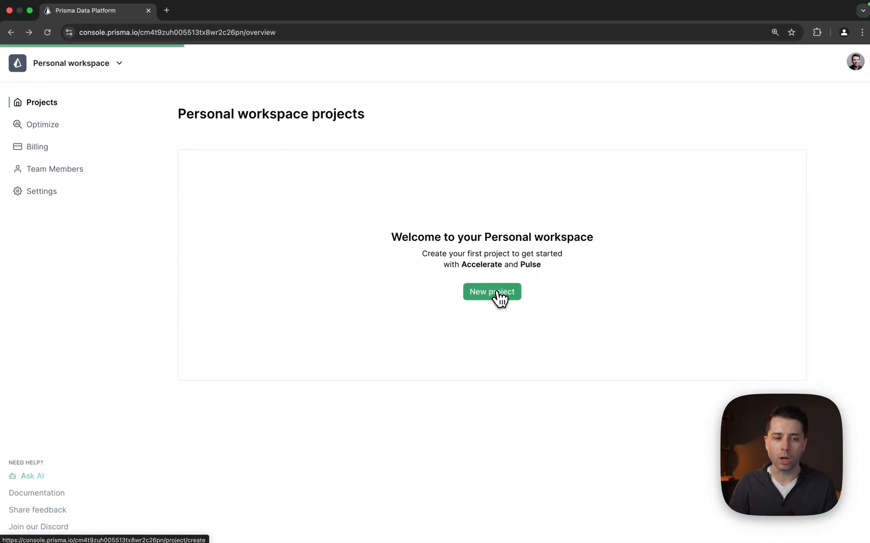
{"action": "left_click", "coordinate": [491, 291]}
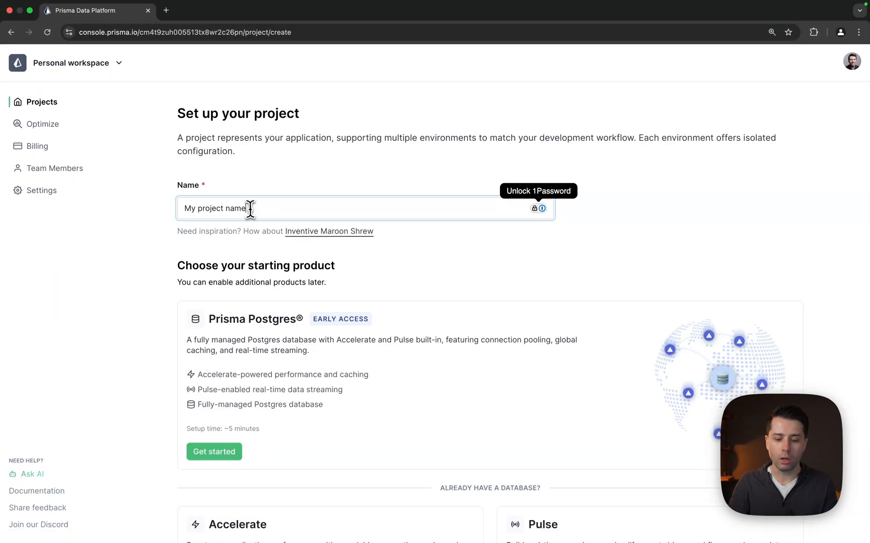
{"action": "type", "text": "Relational"}
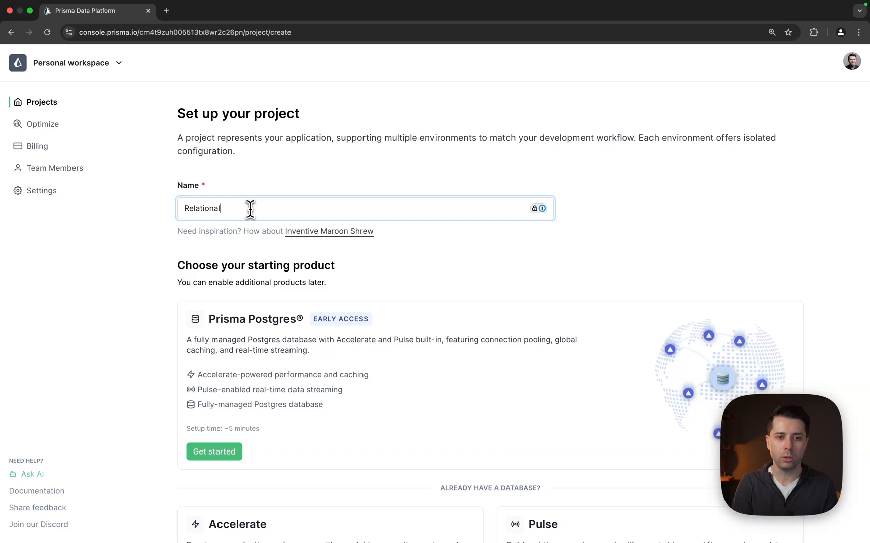
{"action": "type", "text": "Joins"}
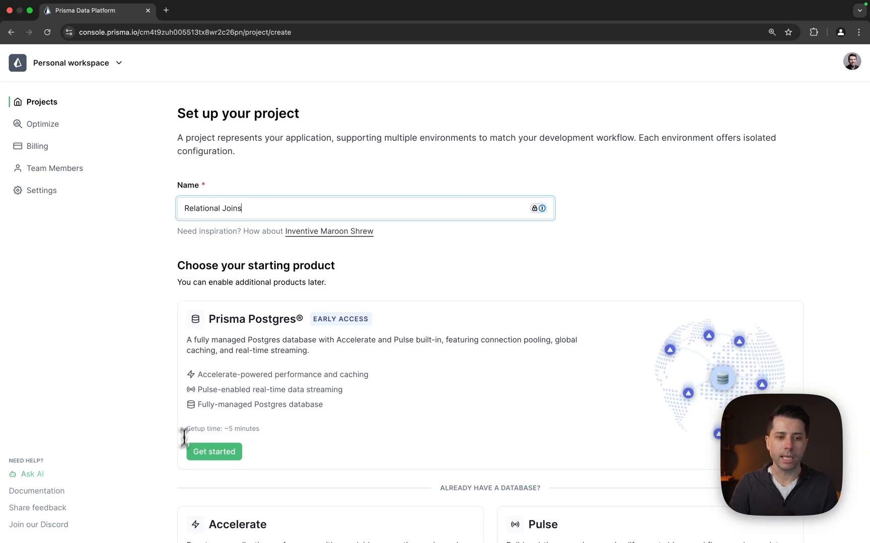
Step: Create the project with a Prisma Postgres database and copy its .env variables
{"action": "left_click", "coordinate": [214, 451]}
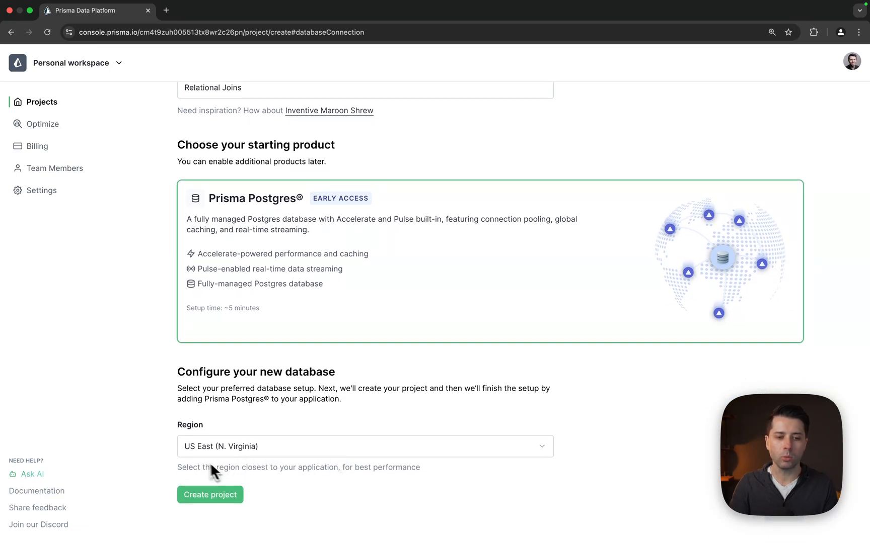
{"action": "left_click", "coordinate": [210, 494]}
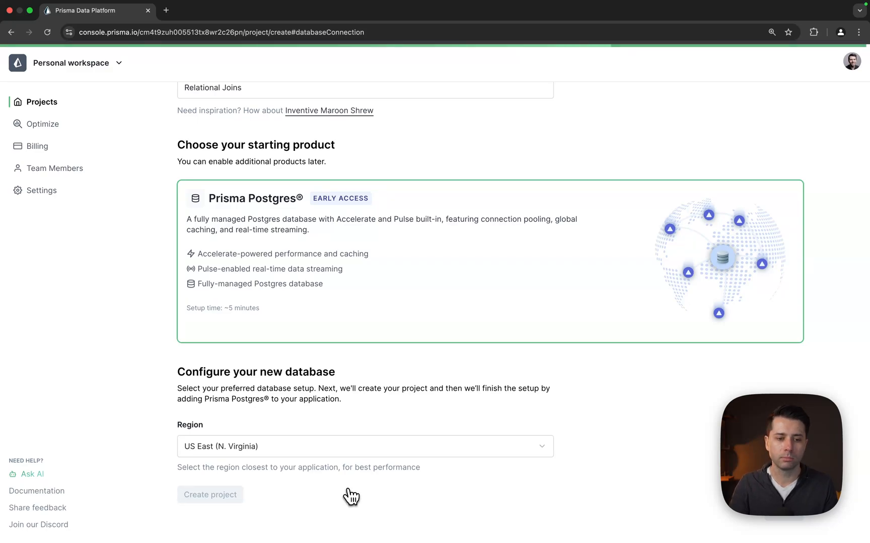
{"action": "left_click", "coordinate": [209, 495]}
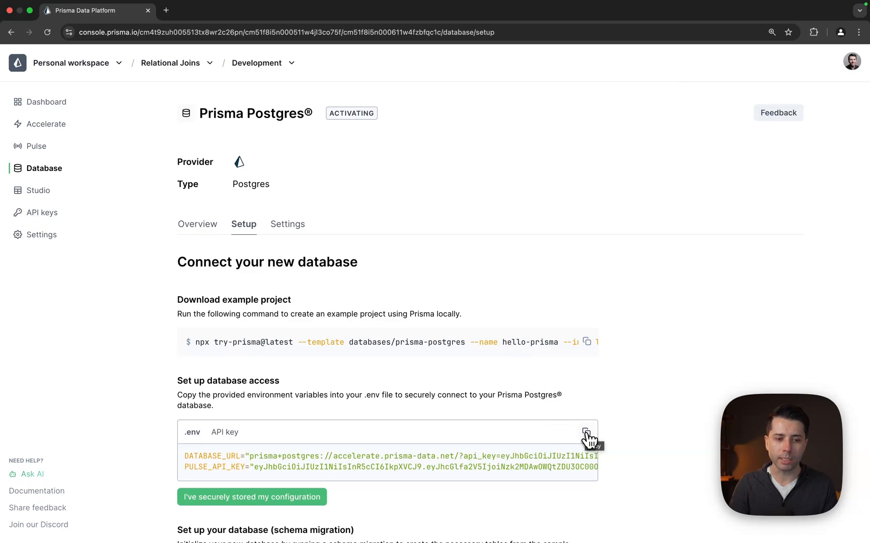
{"action": "left_click", "coordinate": [586, 432]}
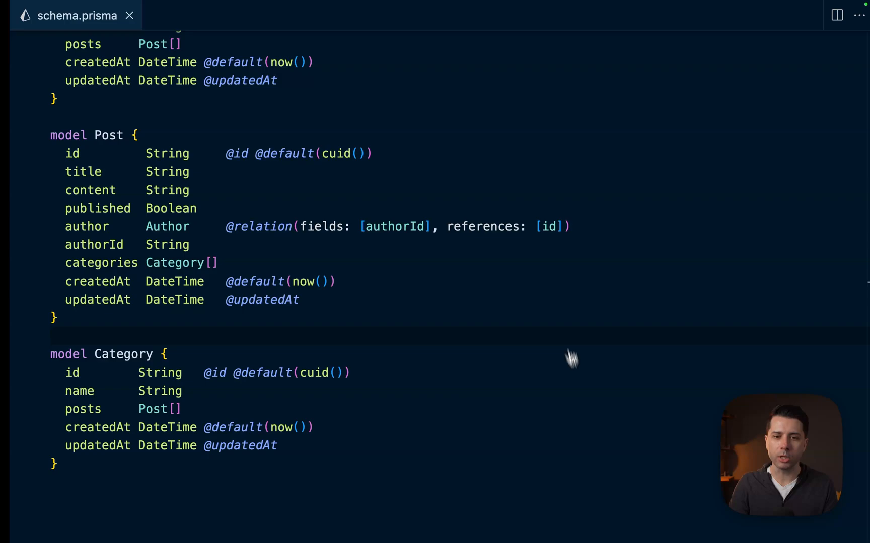
Step: Switch to the .env tab to paste the DATABASE_URL and PULSE_API_KEY
{"action": "left_click", "coordinate": [172, 15]}
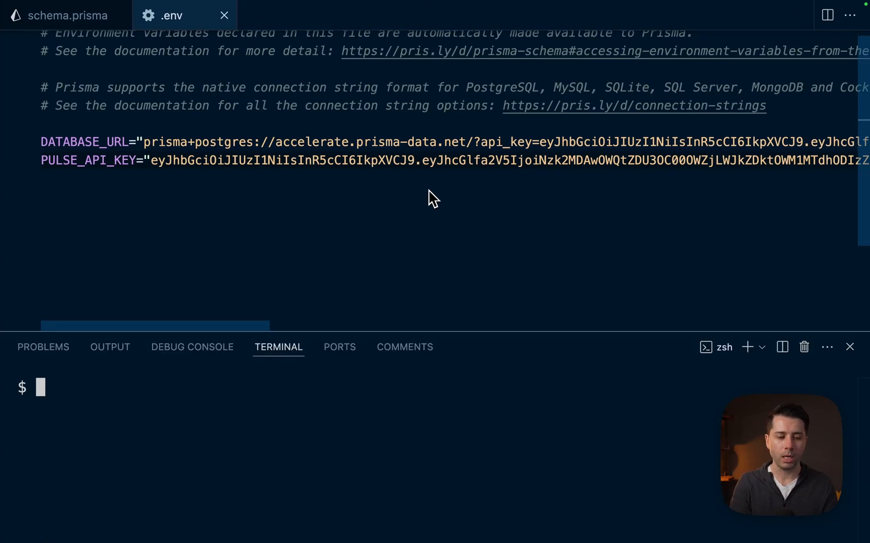
Step: Run 'npx prisma migrate dev' with migration name init, then run 'npx prisma db seed'
{"action": "type", "text": "npx prisma m"}
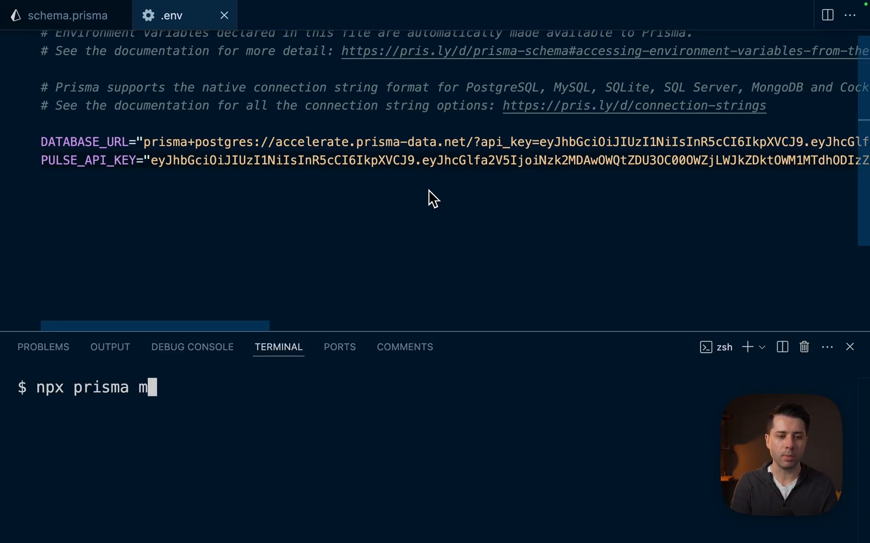
{"action": "type", "text": "igrate dev"}
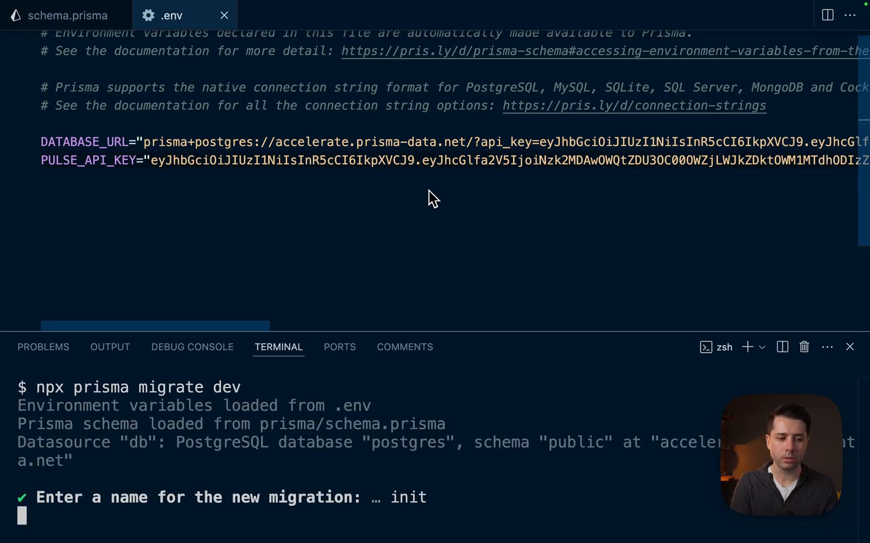
{"action": "key", "text": "enter"}
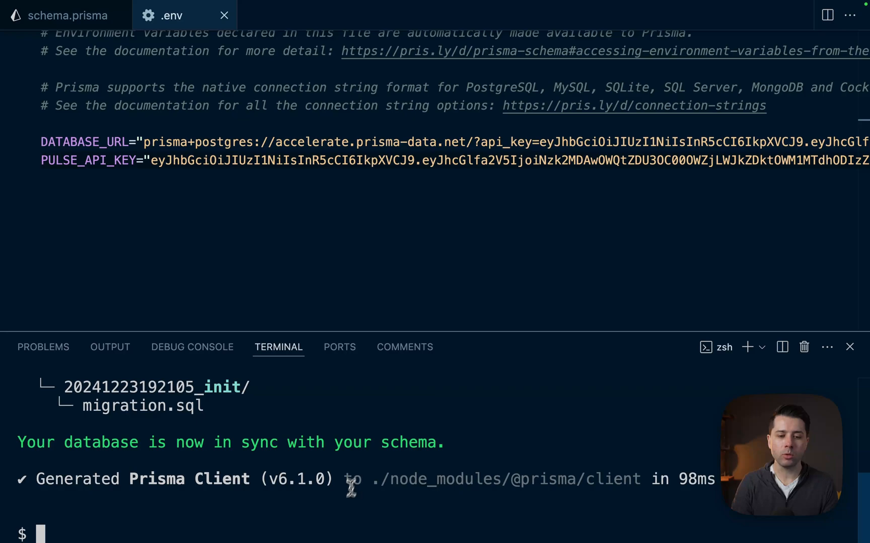
{"action": "left_click", "coordinate": [286, 15]}
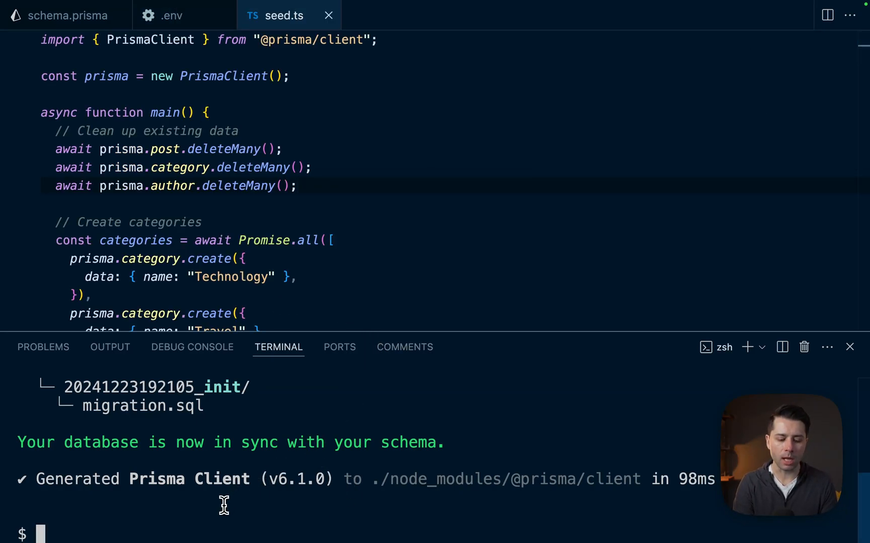
{"action": "type", "text": "npx prisma db see"}
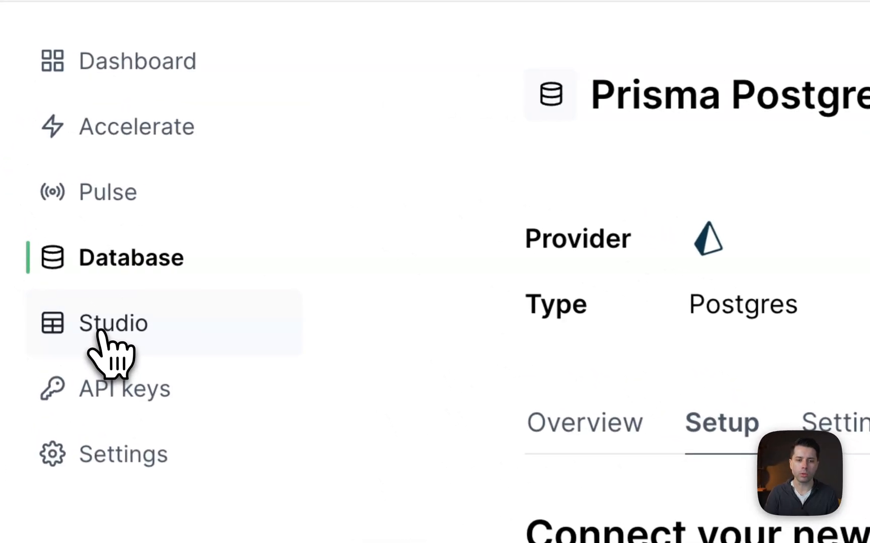
Step: Open Studio and view the records of one seeded model
{"action": "left_click", "coordinate": [113, 323]}
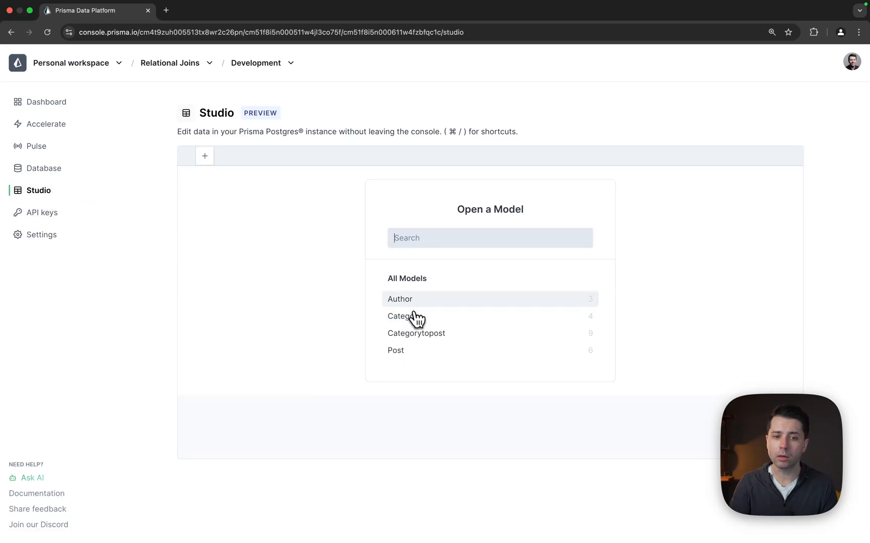
{"action": "left_click", "coordinate": [399, 299]}
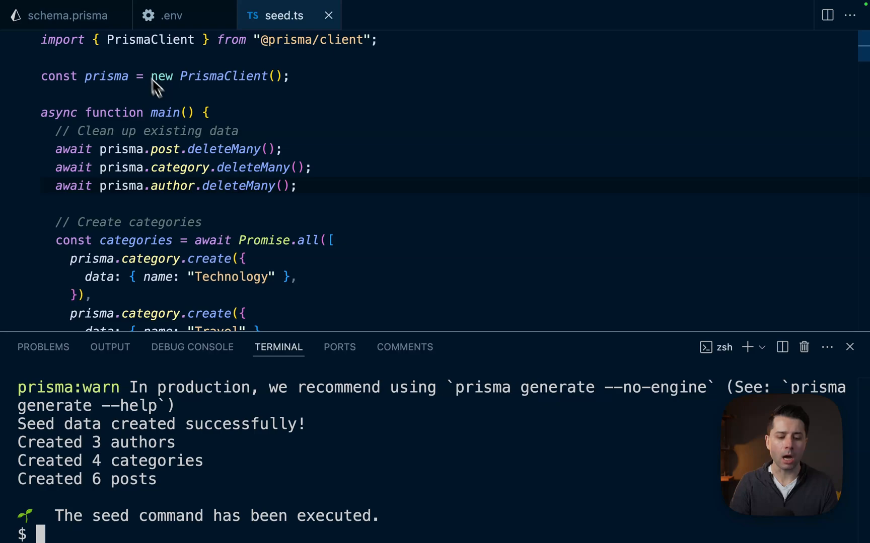
Step: In server.ts, call prisma.post.findMany with include author: true and console.log(posts)
{"action": "left_click", "coordinate": [391, 15]}
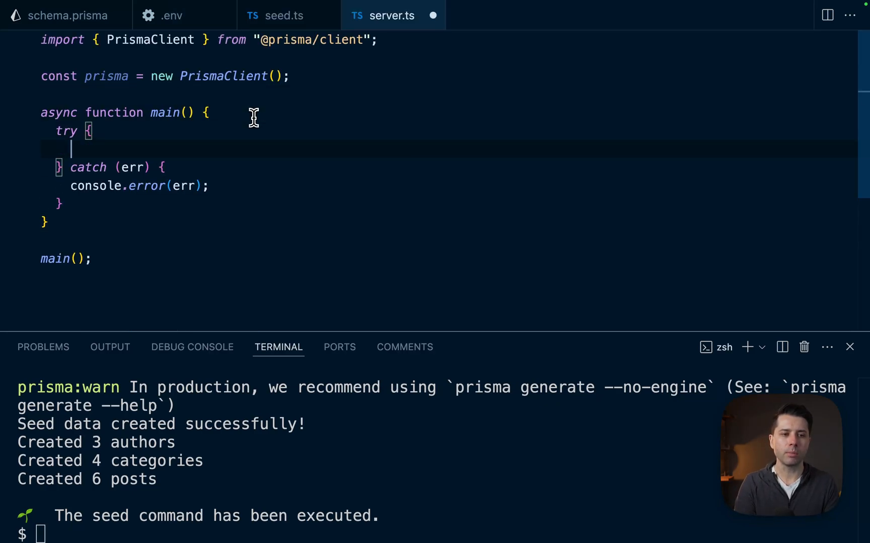
{"action": "type", "text": "const posts = await prisma.post.findMany({"}
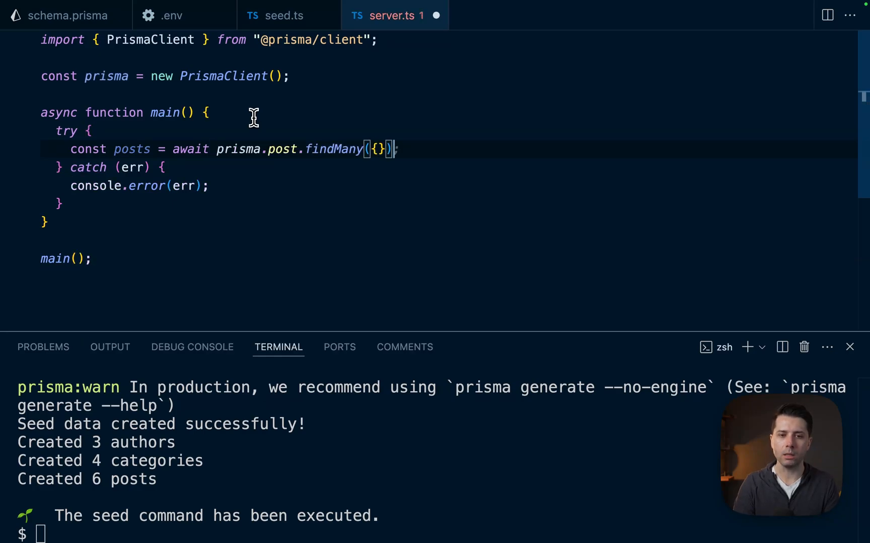
{"action": "type", "text": "include: {"}
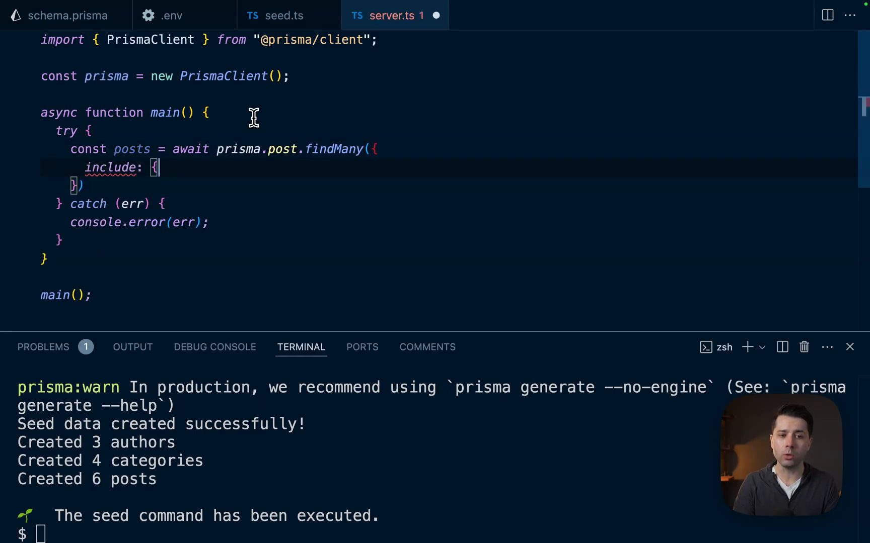
{"action": "type", "text": "author: true,"}
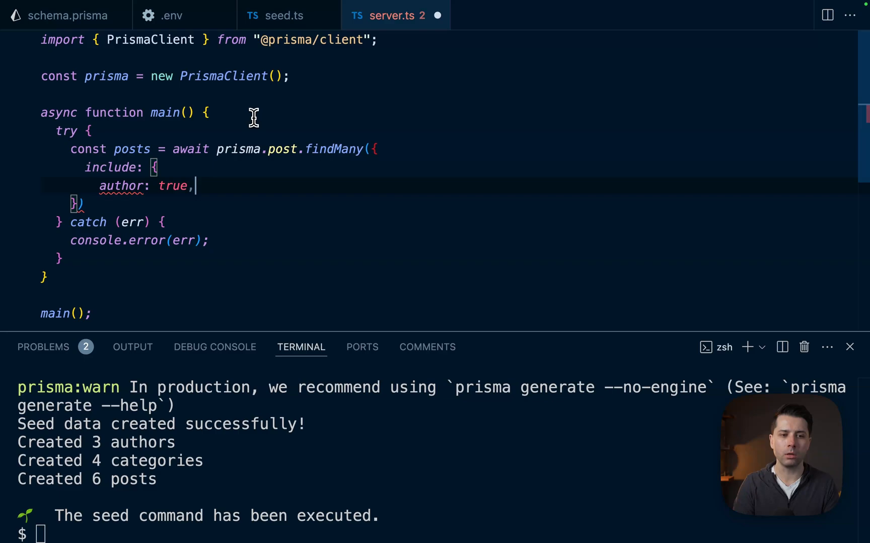
{"action": "key", "text": "Enter"}
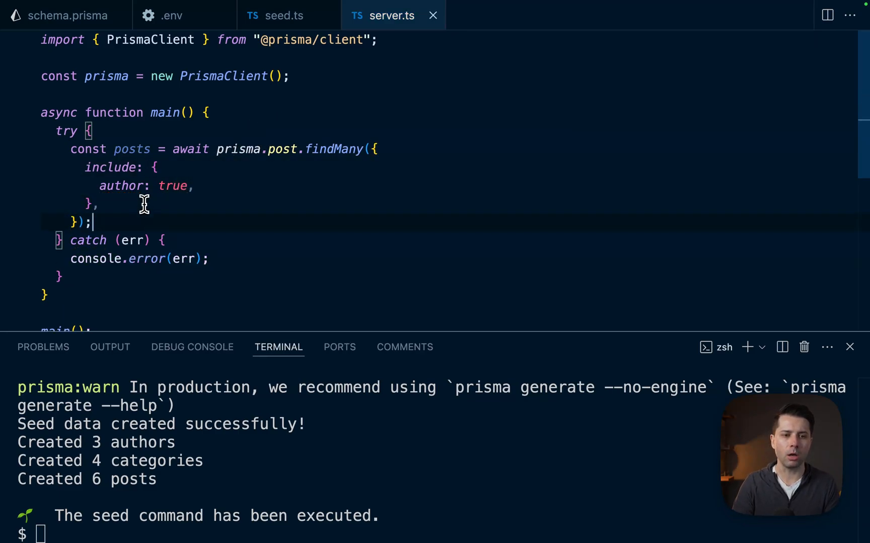
{"action": "type", "text": "console.lo"}
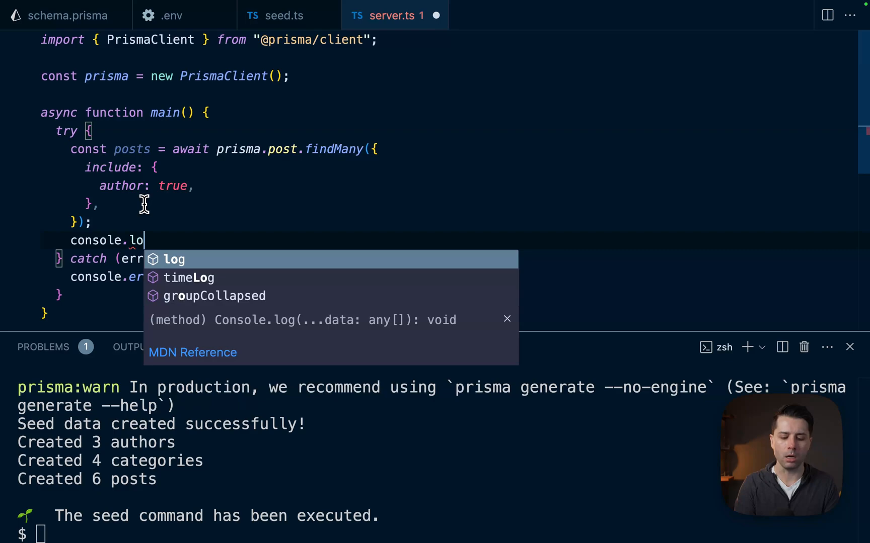
{"action": "type", "text": "g(posts);"}
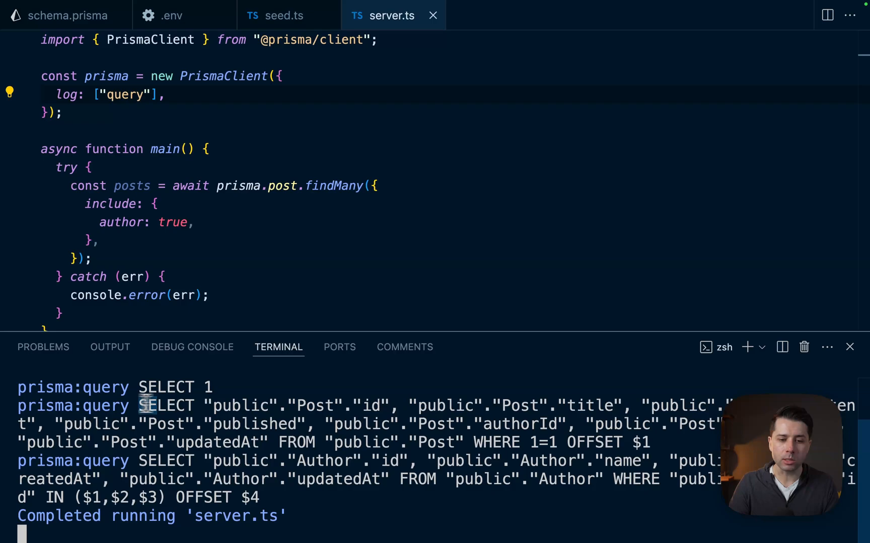
Step: Select the logged Post and Author SELECT statements in the terminal output
{"action": "left_click_drag", "start_coordinate": [140, 406], "coordinate": [654, 443]}
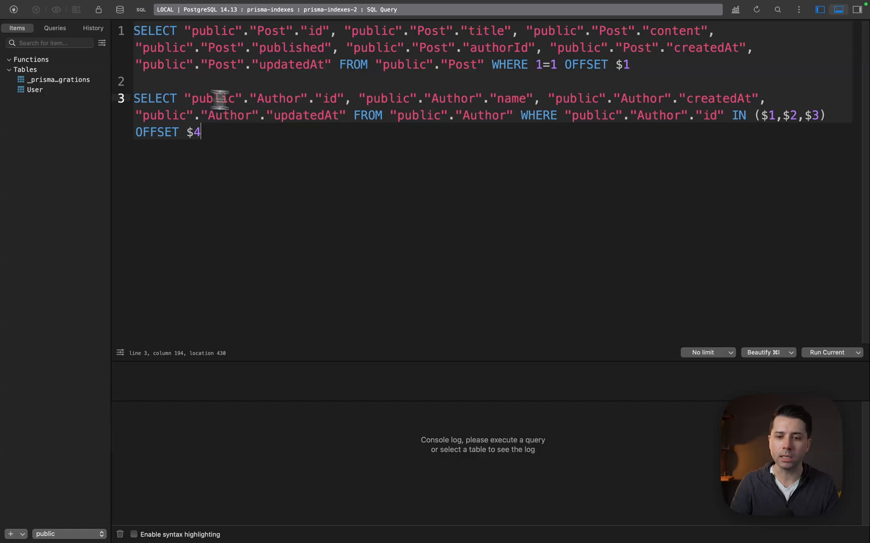
Step: Beautify the pasted Post and Author queries in TablePlus and review them
{"action": "left_click", "coordinate": [767, 352]}
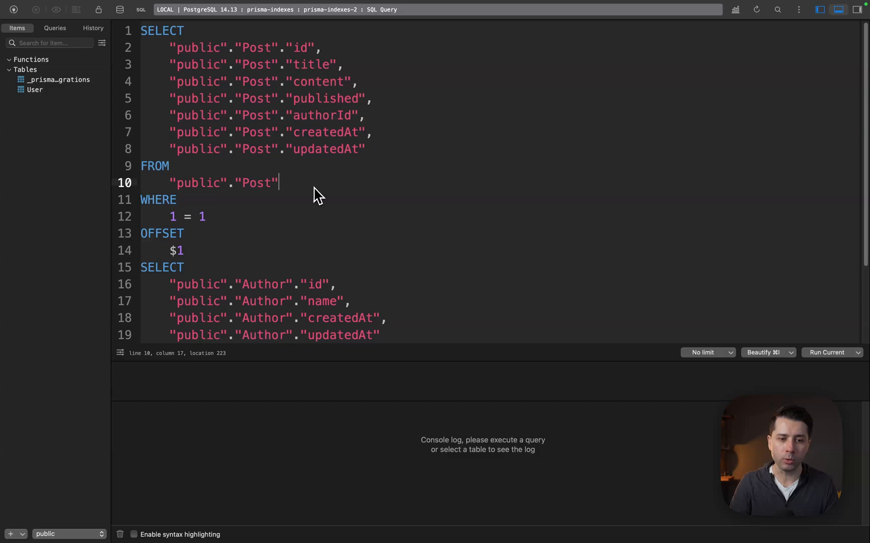
{"action": "scroll", "scroll_direction": "down", "scroll_amount": 3}
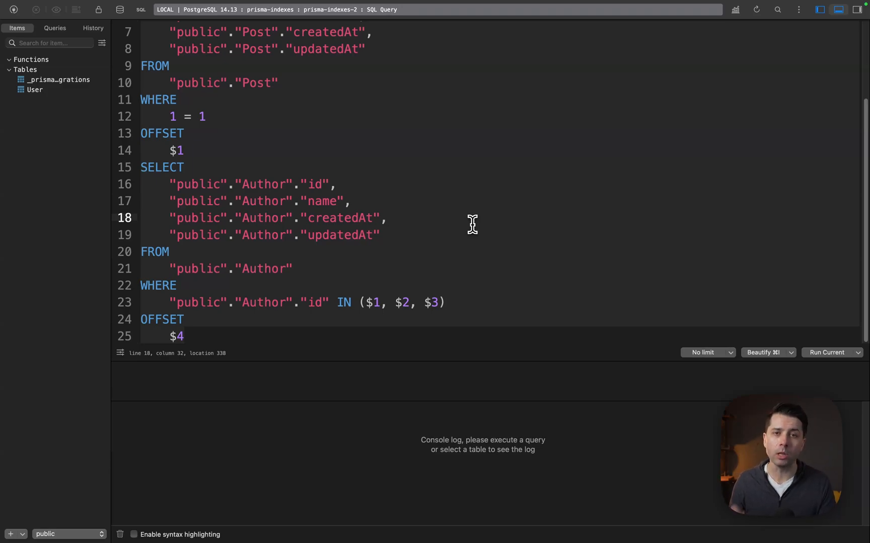
{"action": "left_click", "coordinate": [387, 217]}
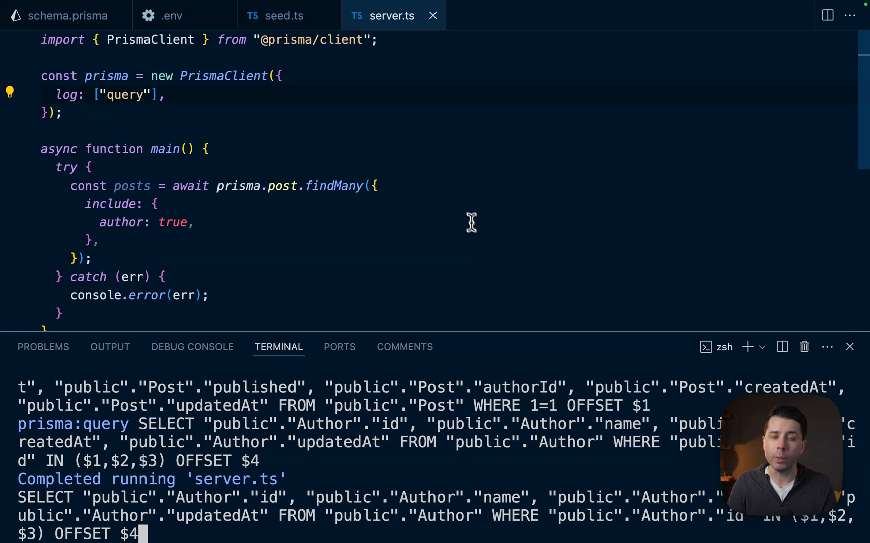
Step: Add the relationJoins preview feature to schema.prisma's generator and run 'npx prisma generate'
{"action": "left_click", "coordinate": [66, 16]}
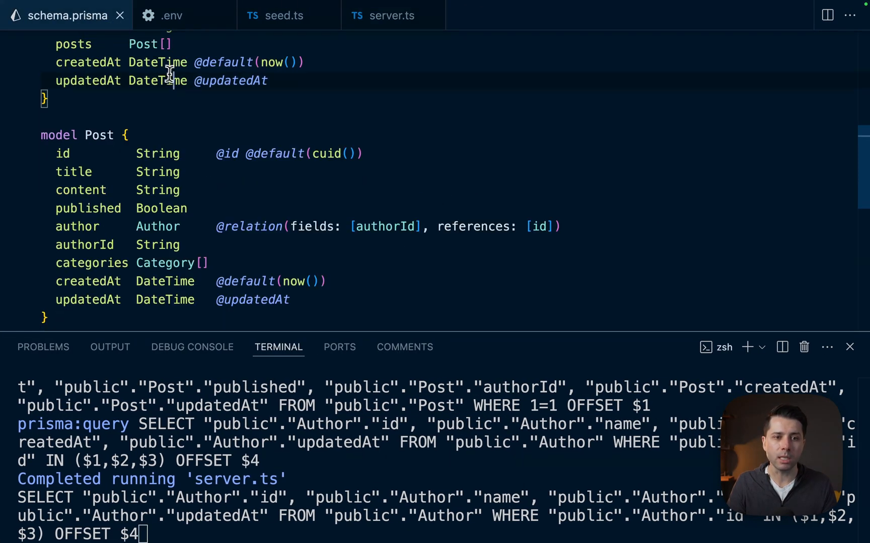
{"action": "scroll", "scroll_direction": "up", "scroll_amount": 3}
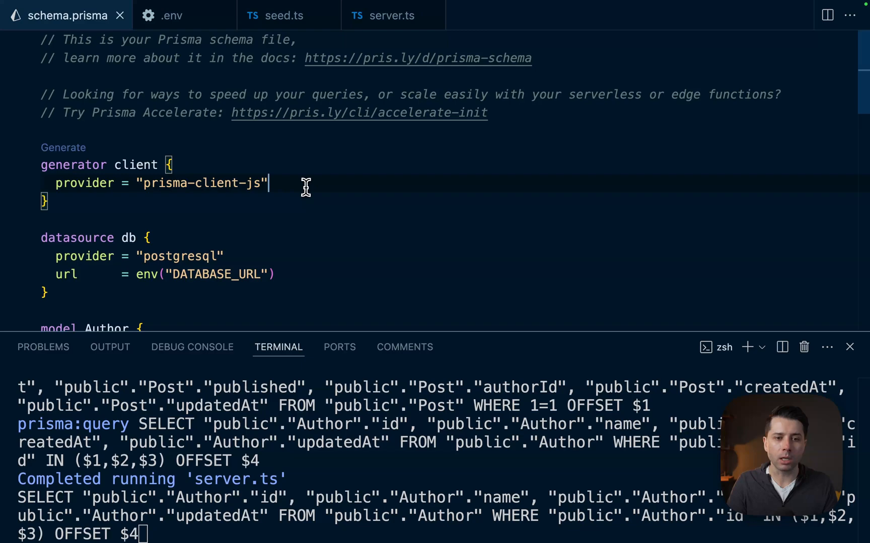
{"action": "type", "text": "previewFeatures = [\"referentialActions\"]"}
{"action": "type", "text": "clear"}
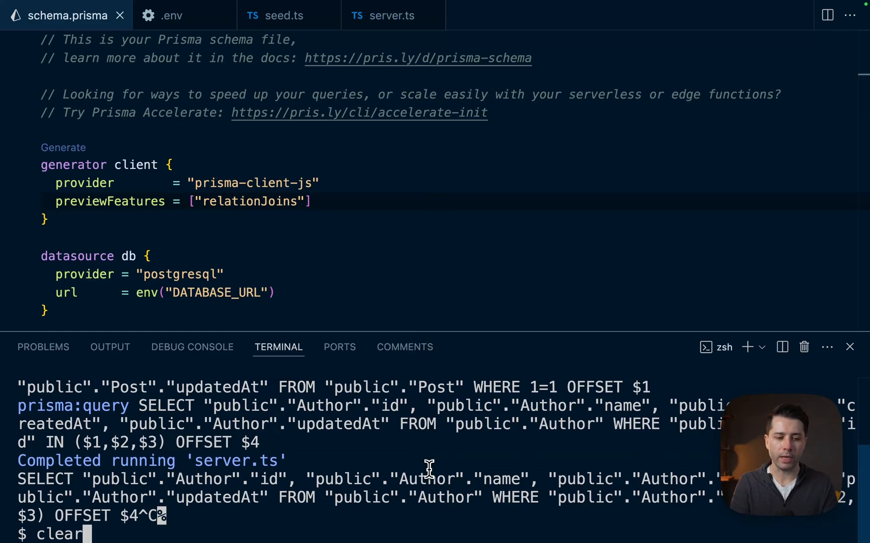
{"action": "type", "text": "npx pri"}
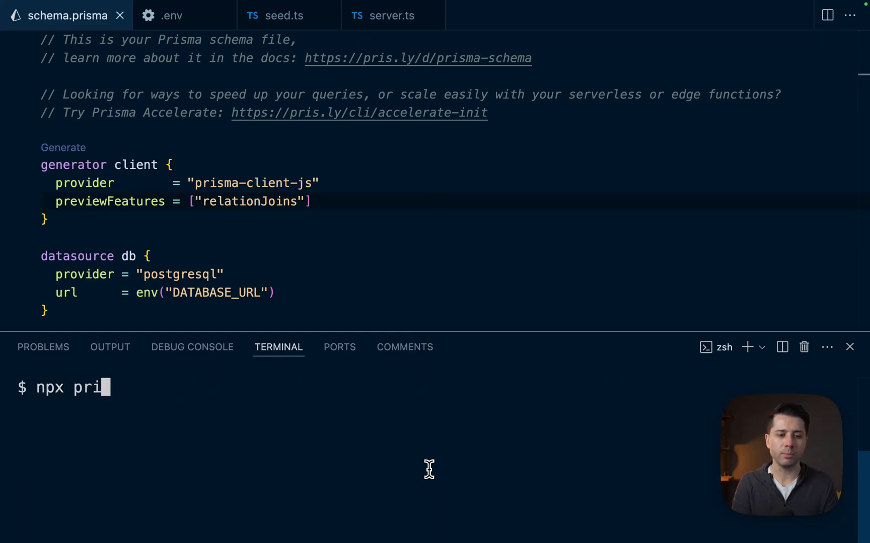
{"action": "type", "text": "sma generate"}
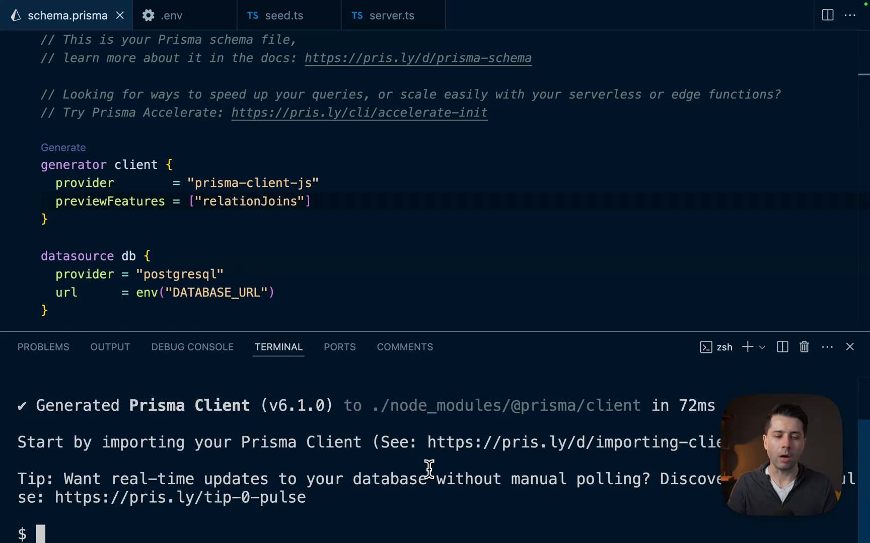
{"action": "mouse_move", "coordinate": [394, 66]}
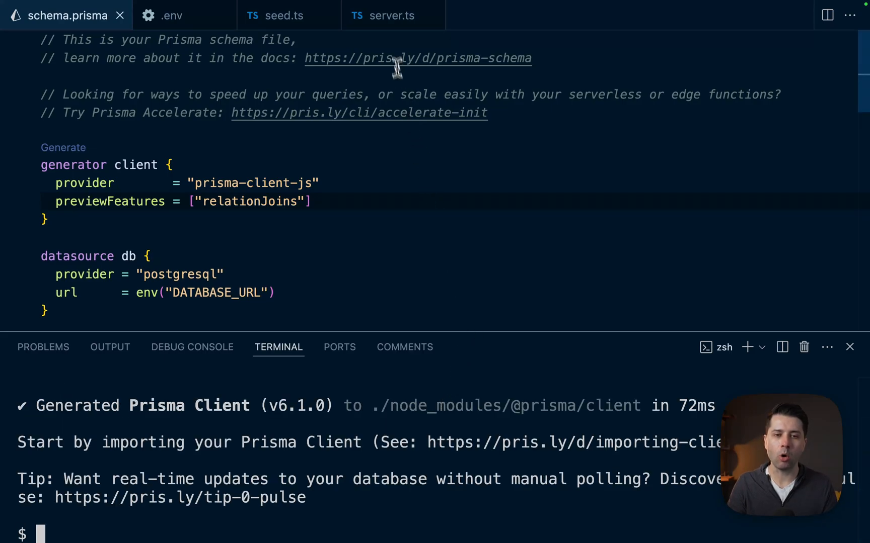
Step: Add relationLoadStrategy: "join" to the posts findMany query in server.ts
{"action": "left_click", "coordinate": [391, 16]}
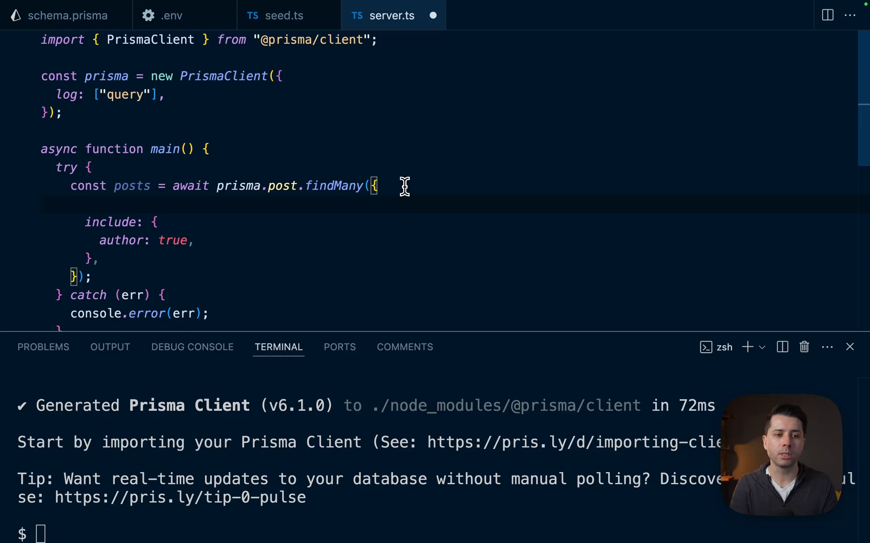
{"action": "type", "text": "relationLoadStrategy"}
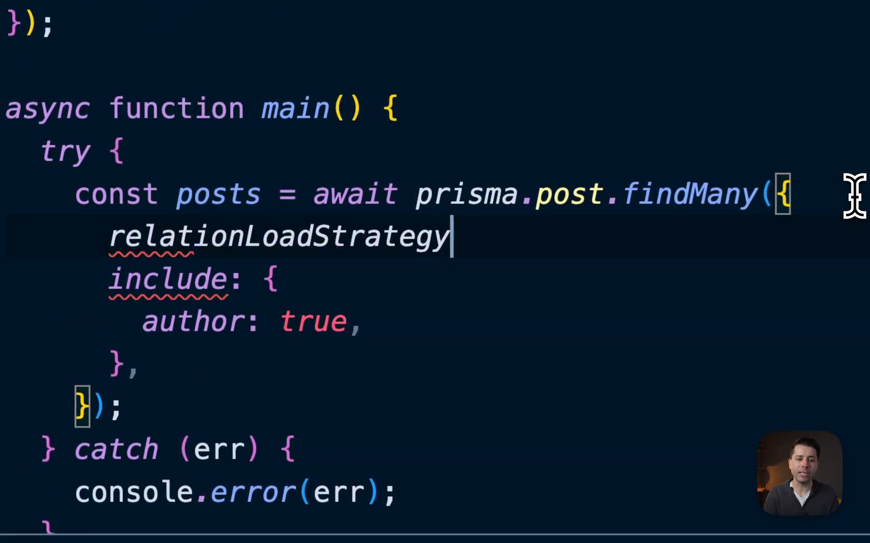
{"action": "type", "text": ": \"\""}
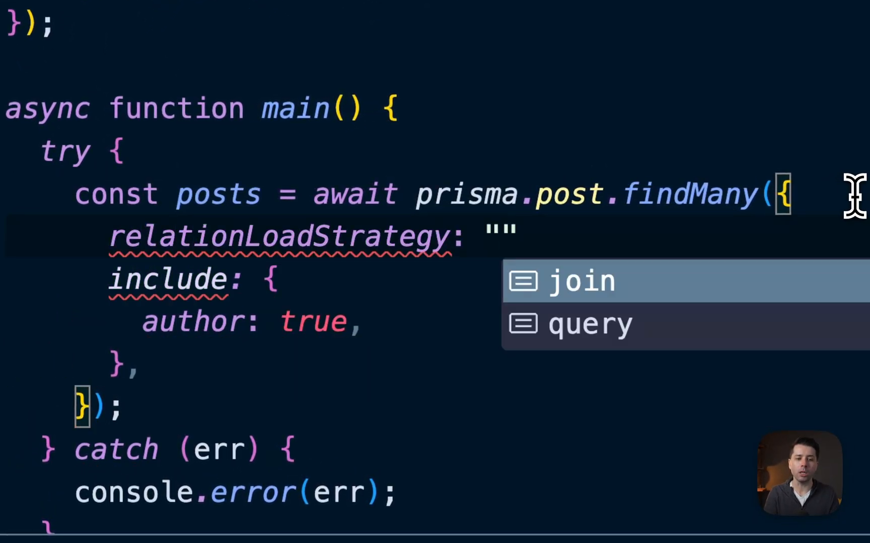
{"action": "left_click", "coordinate": [581, 281]}
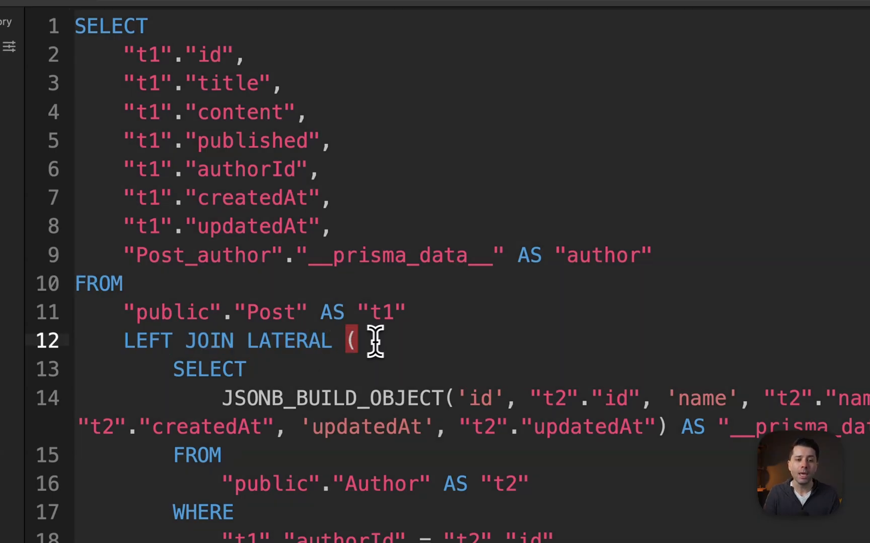
Step: Select text in the pasted LEFT JOIN LATERAL query in TablePlus's SQL editor
{"action": "double_click", "coordinate": [331, 398]}
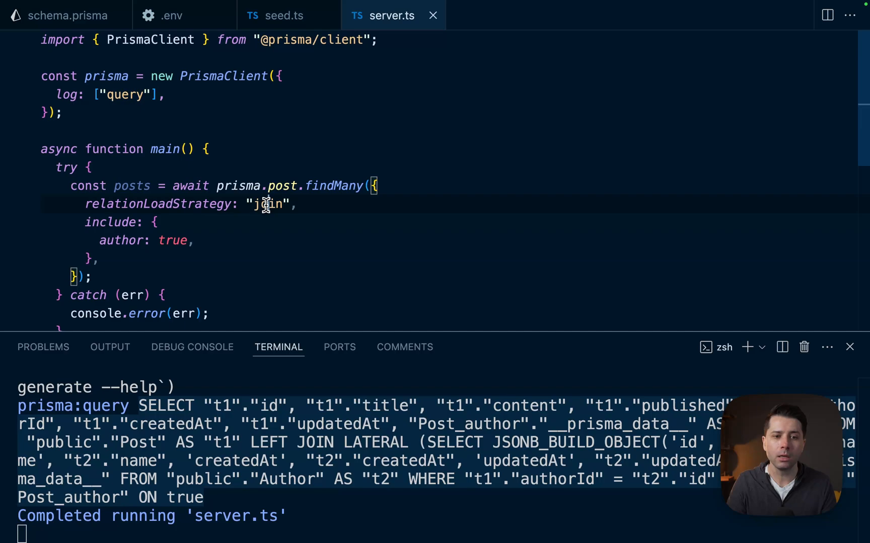
Step: Set relationLoadStrategy to "query" and start declaring a categories constant
{"action": "type", "text": "query"}
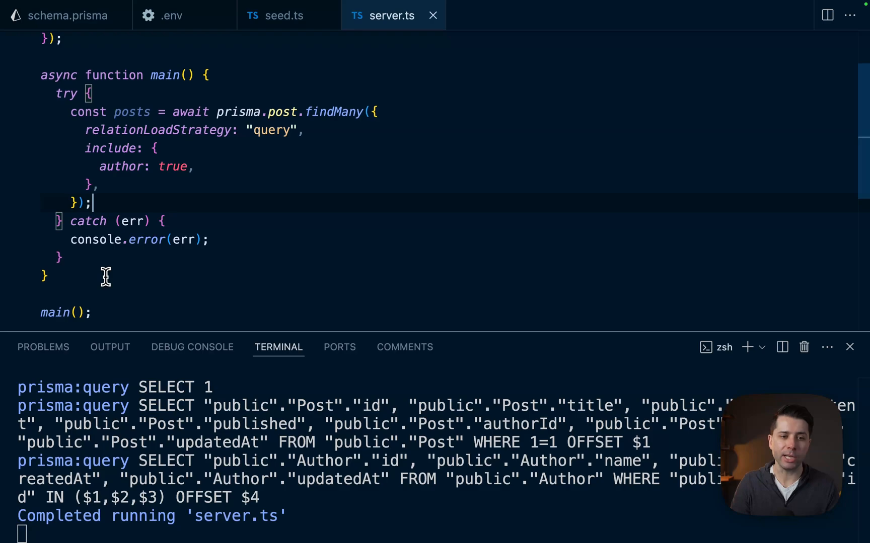
{"action": "type", "text": "const categories = await prisma.category.findMany({"}
{"action": "type", "text": "include"}
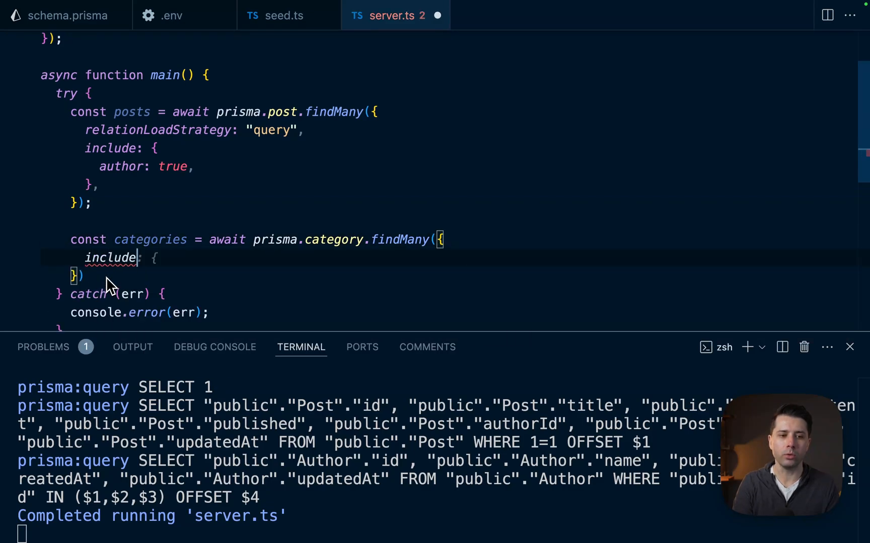
Step: Build the category findMany including posts with relationLoadStrategy "query", then change it to "join"
{"action": "type", "text": "posts: true,"}
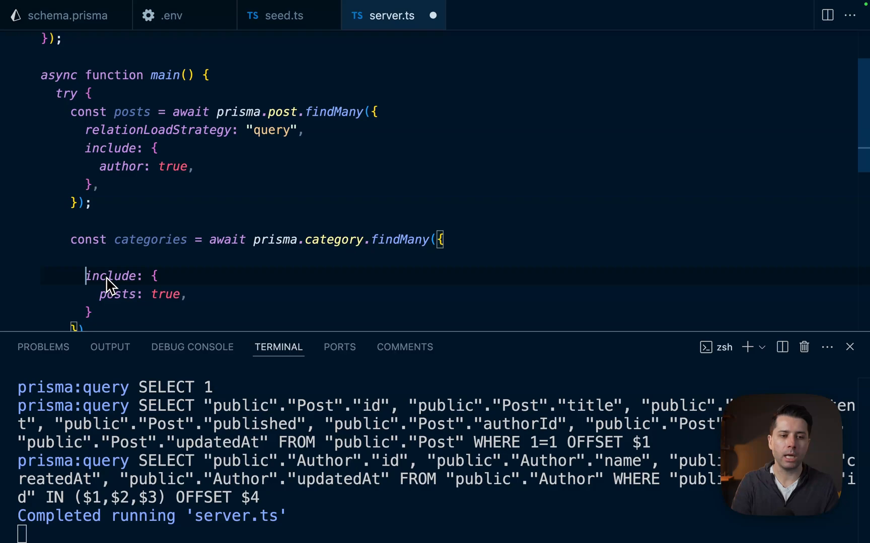
{"action": "type", "text": "relationLoadStrategy: \"query\","}
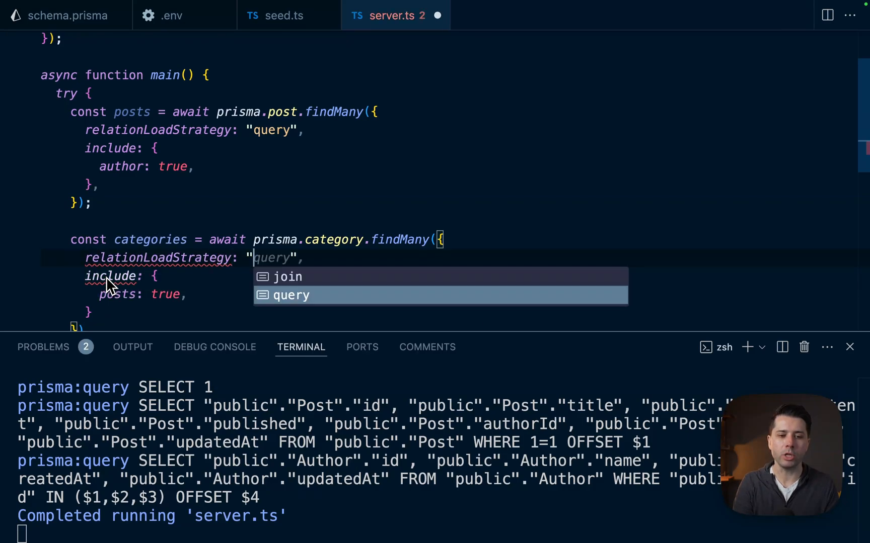
{"action": "type", "text": ",,"}
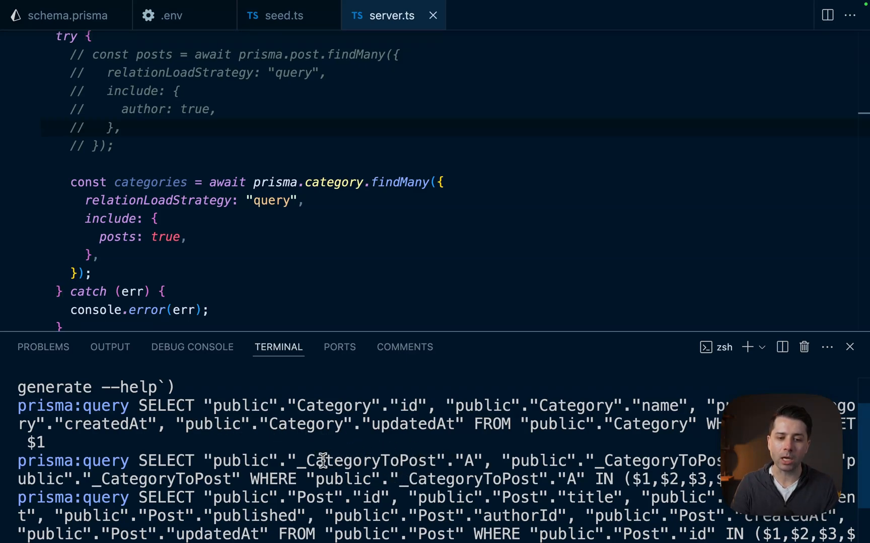
{"action": "mouse_move", "coordinate": [430, 463]}
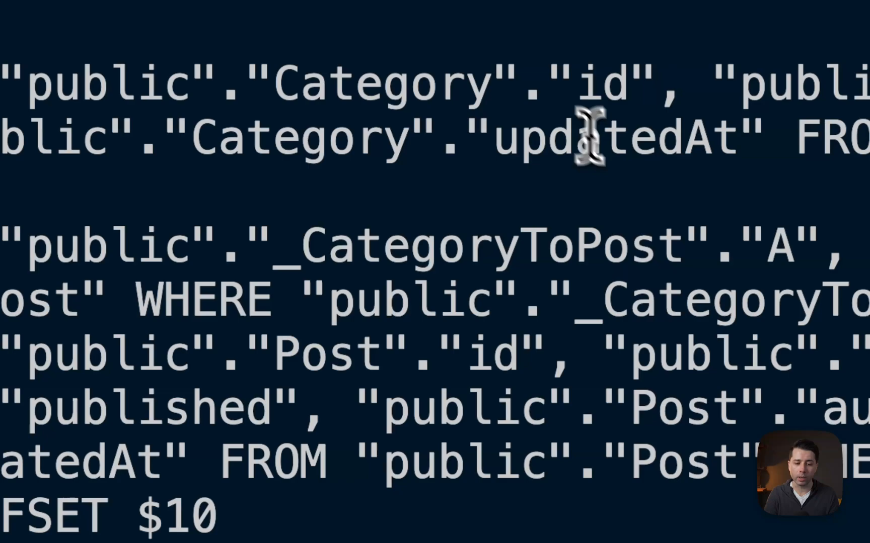
{"action": "double_click", "coordinate": [472, 243]}
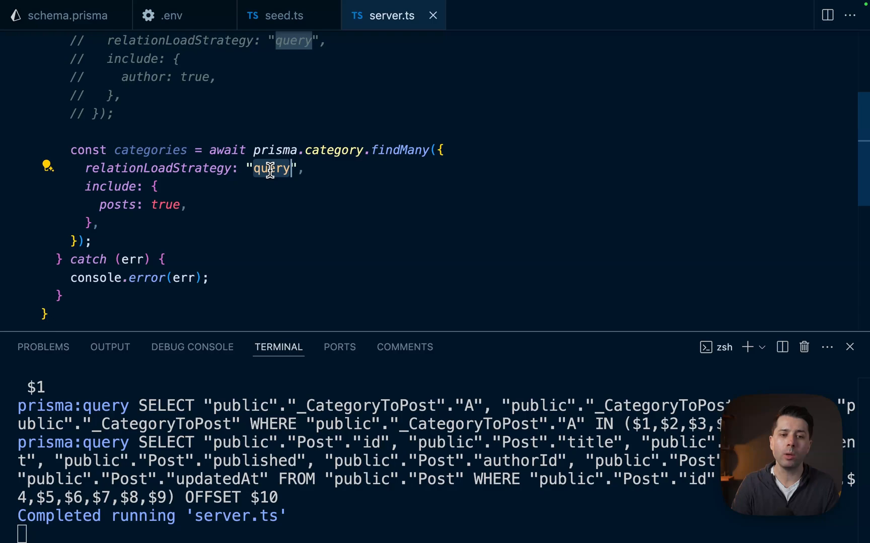
{"action": "type", "text": "join"}
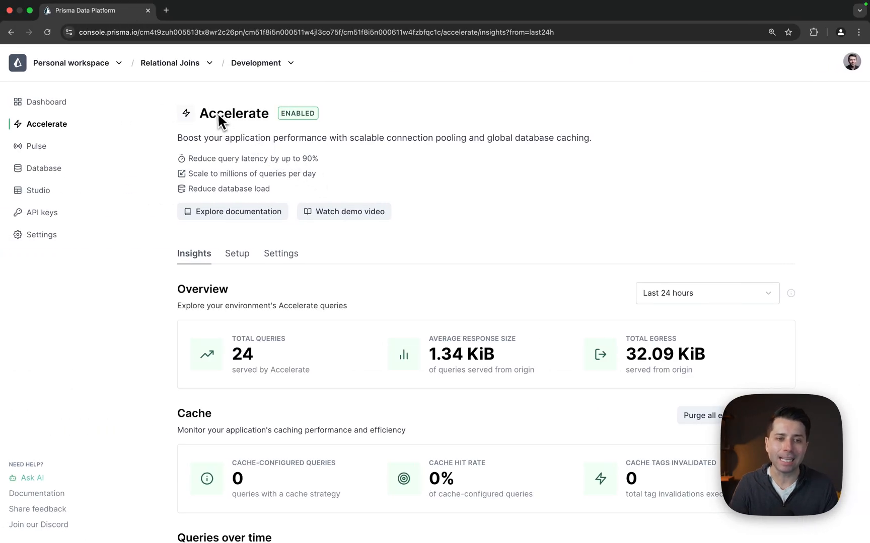
{"action": "mouse_move", "coordinate": [641, 183]}
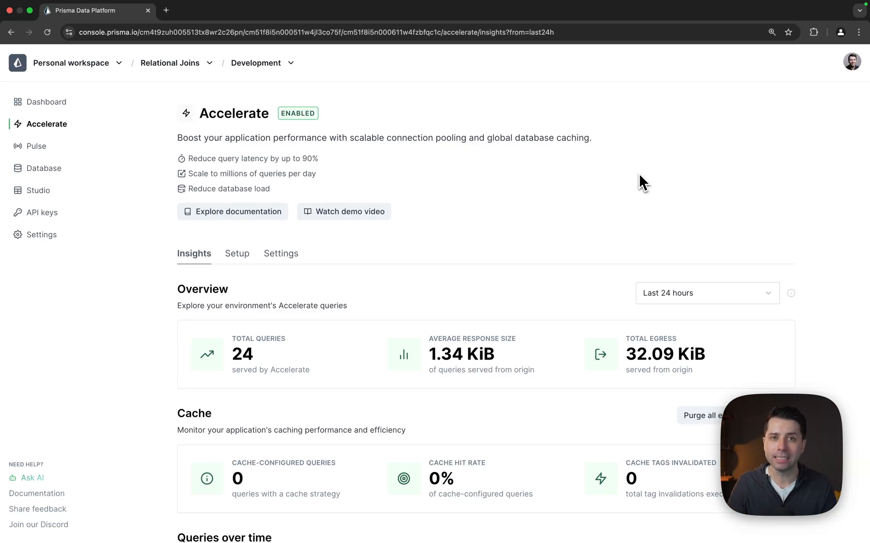
{"action": "mouse_move", "coordinate": [490, 209]}
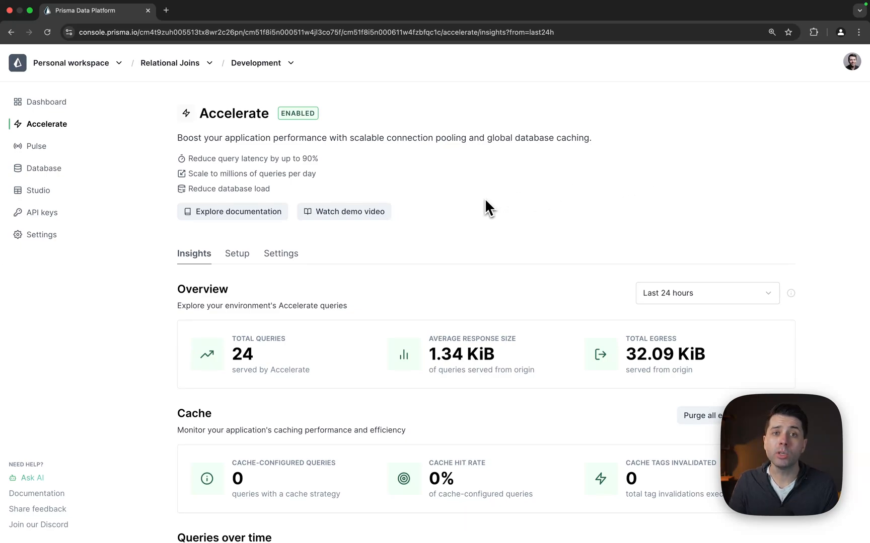
{"action": "mouse_move", "coordinate": [157, 144]}
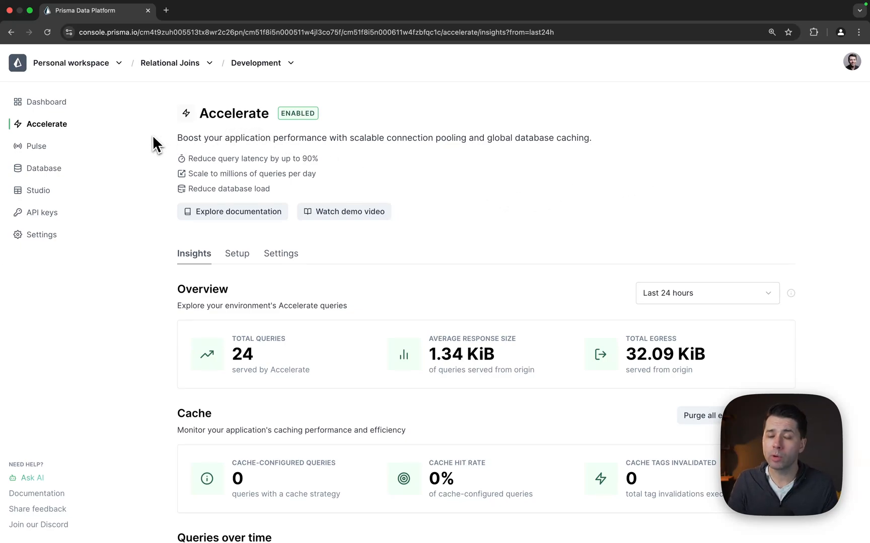
{"action": "mouse_move", "coordinate": [125, 84]}
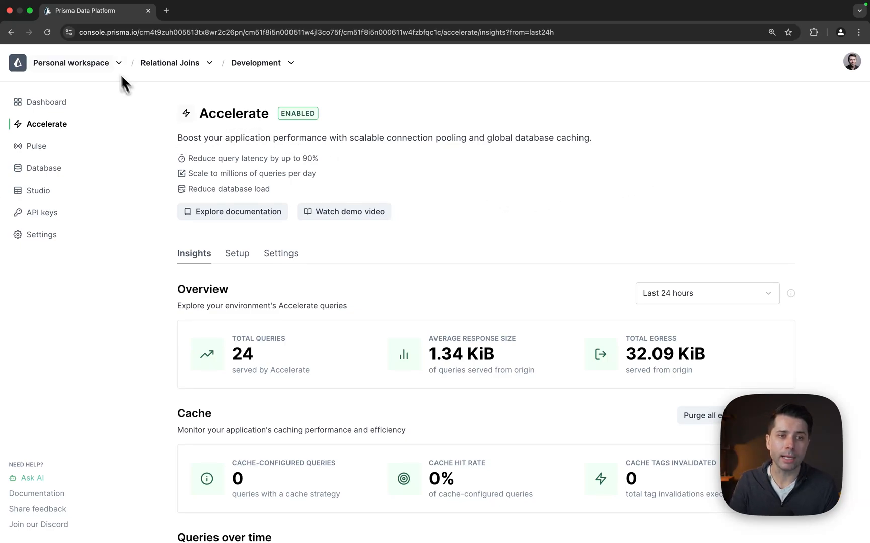
{"action": "mouse_move", "coordinate": [484, 197]}
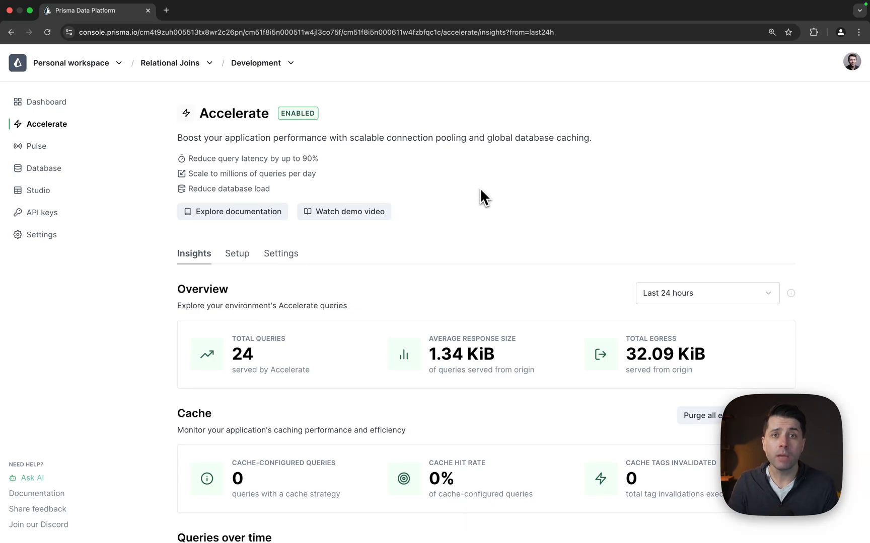